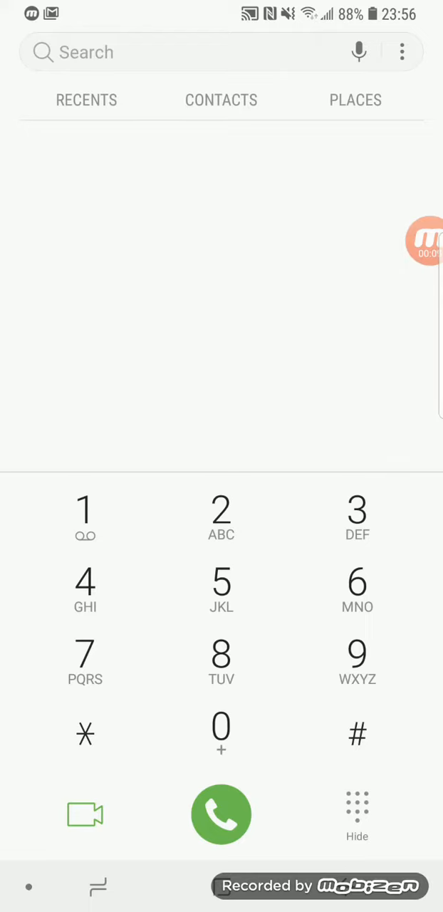
Dial the USSD code *222# to bring up the Spaka Youth Plan menu.
left_click(84, 733)
type("*222#")
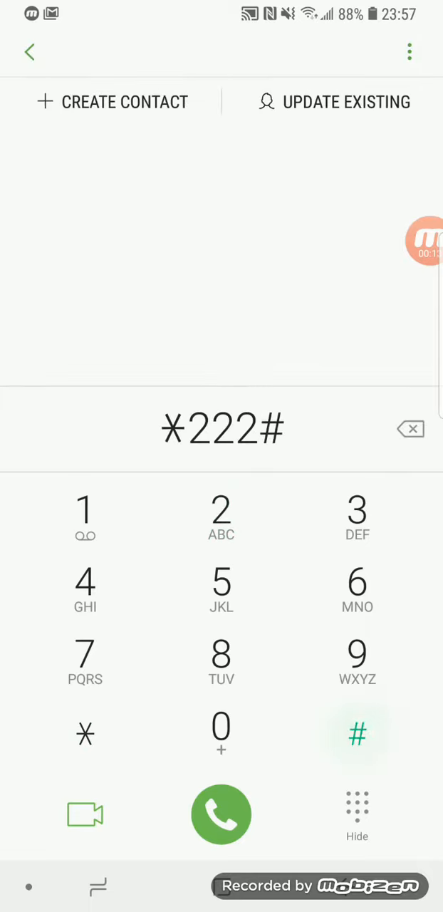
left_click(221, 814)
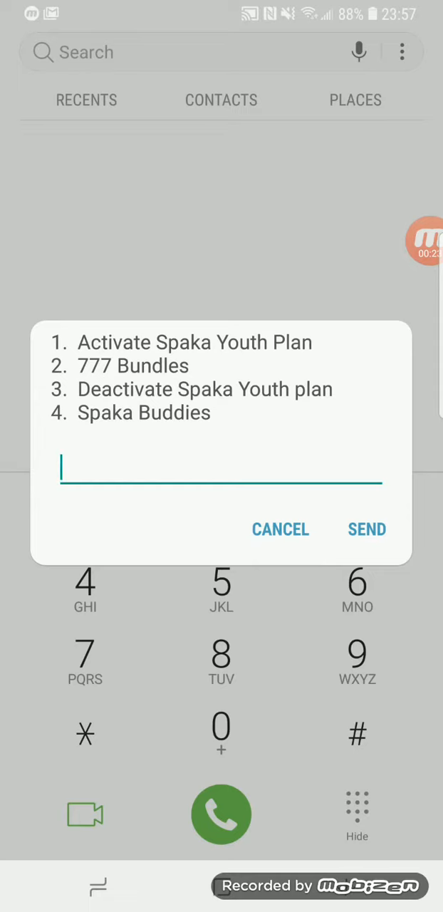
Send option 1 to activate the Spaka Youth Plan with its free 200MB gift.
type("1")
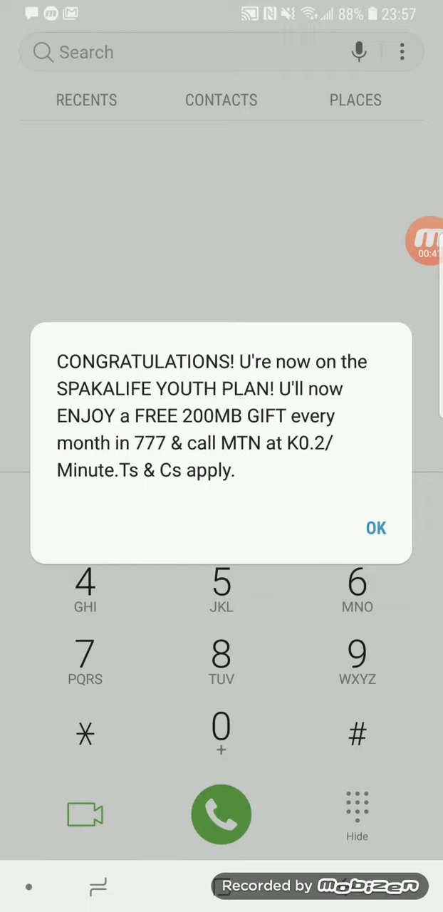
Dismiss the activation notice and dial *777# to open the Chalila-777 menu.
left_click(376, 527)
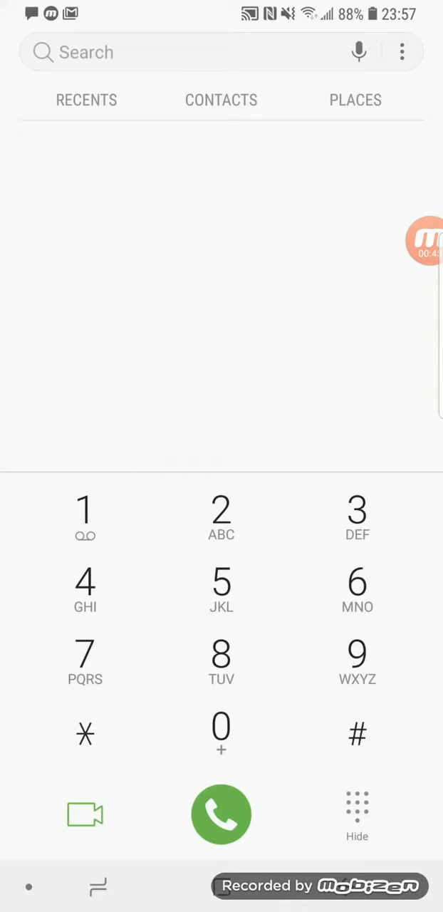
left_click(84, 660)
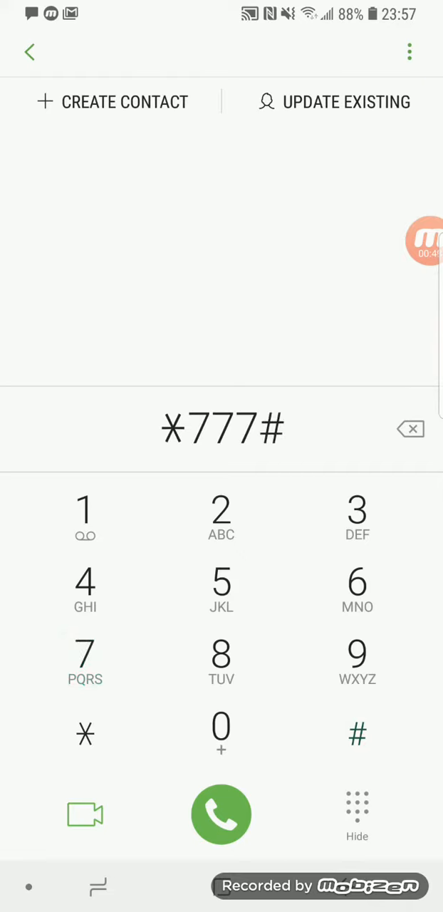
left_click(220, 814)
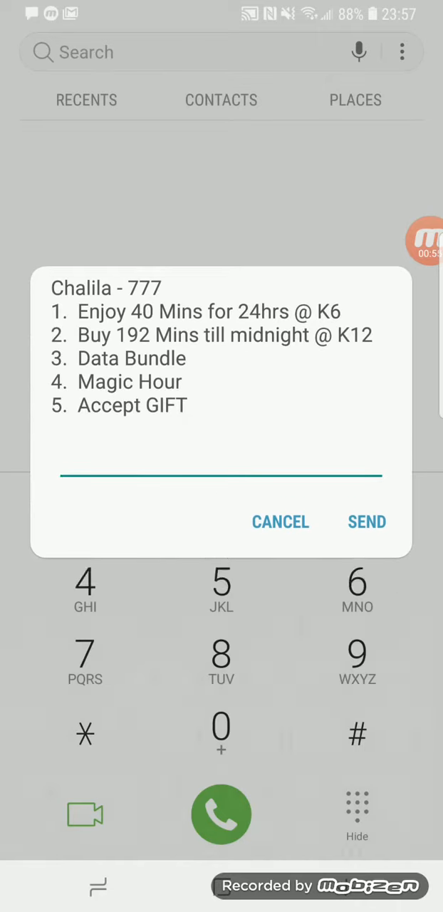
Send 5 (Accept GIFT), 3 (Spaka Life 200 MB), then 1 to activate the bundle.
left_click(222, 475)
type("5")
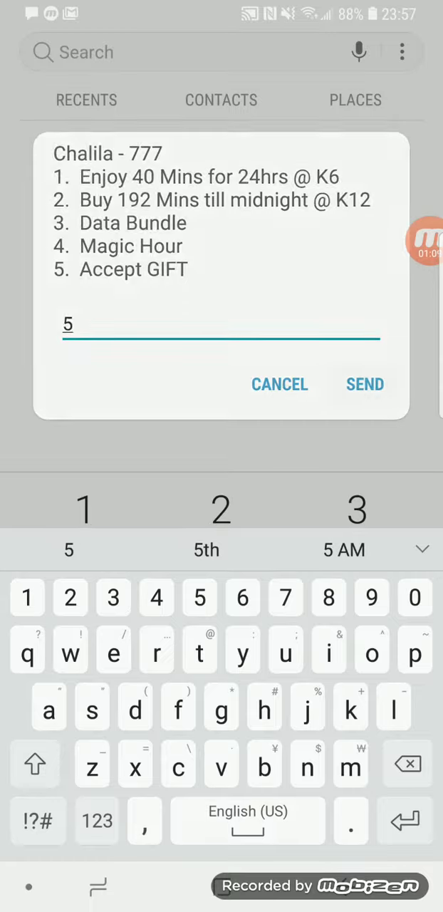
left_click(365, 383)
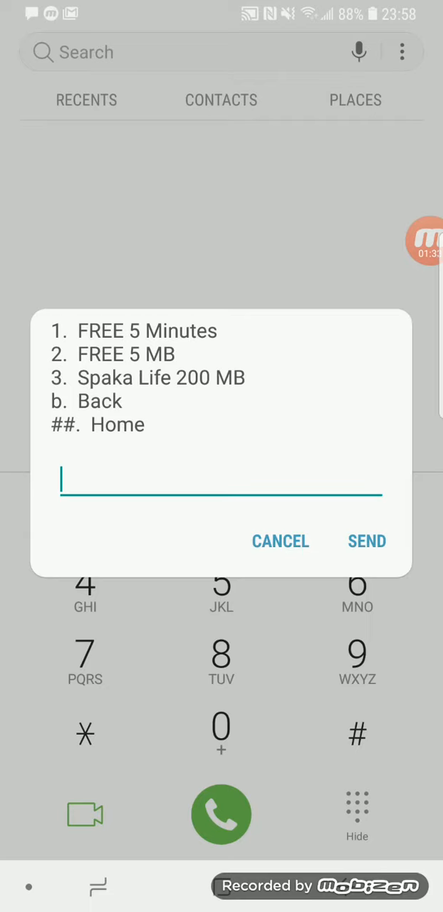
left_click(221, 479)
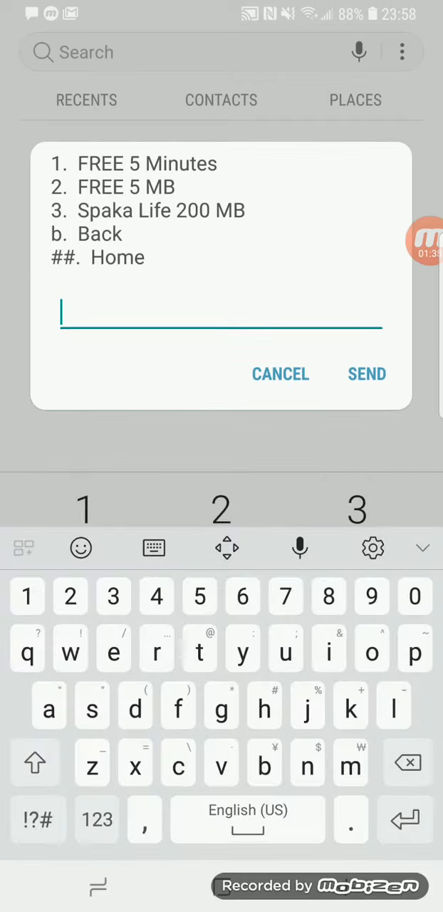
type("3")
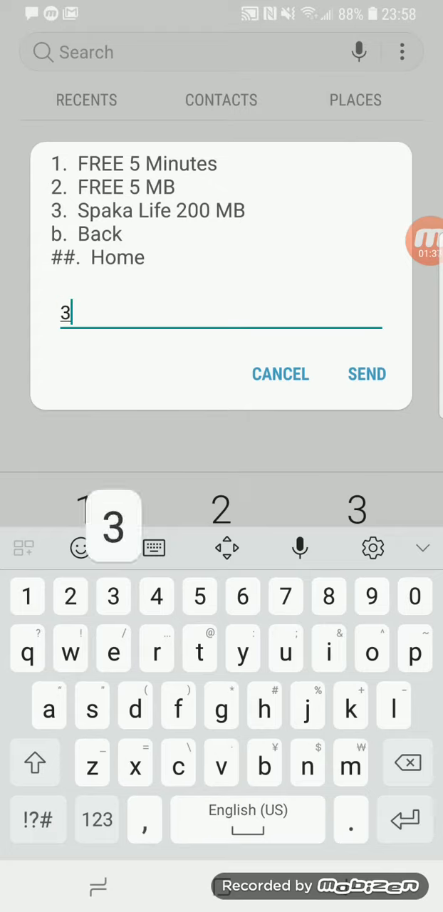
left_click(366, 374)
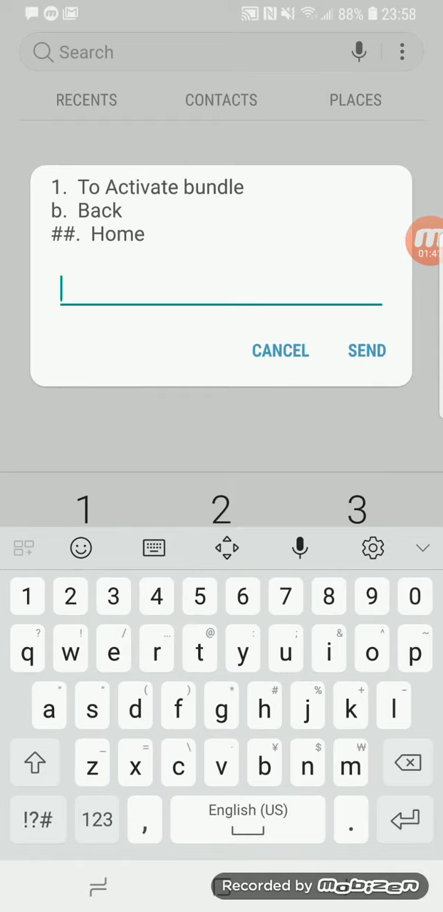
type("1")
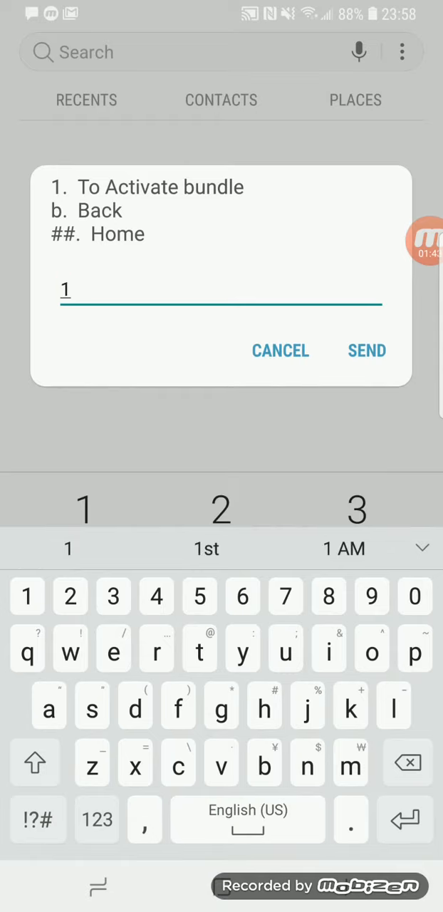
left_click(366, 350)
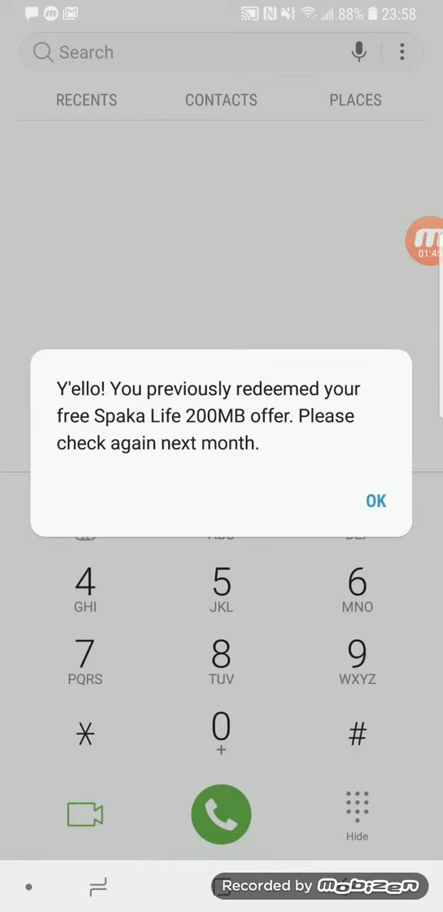